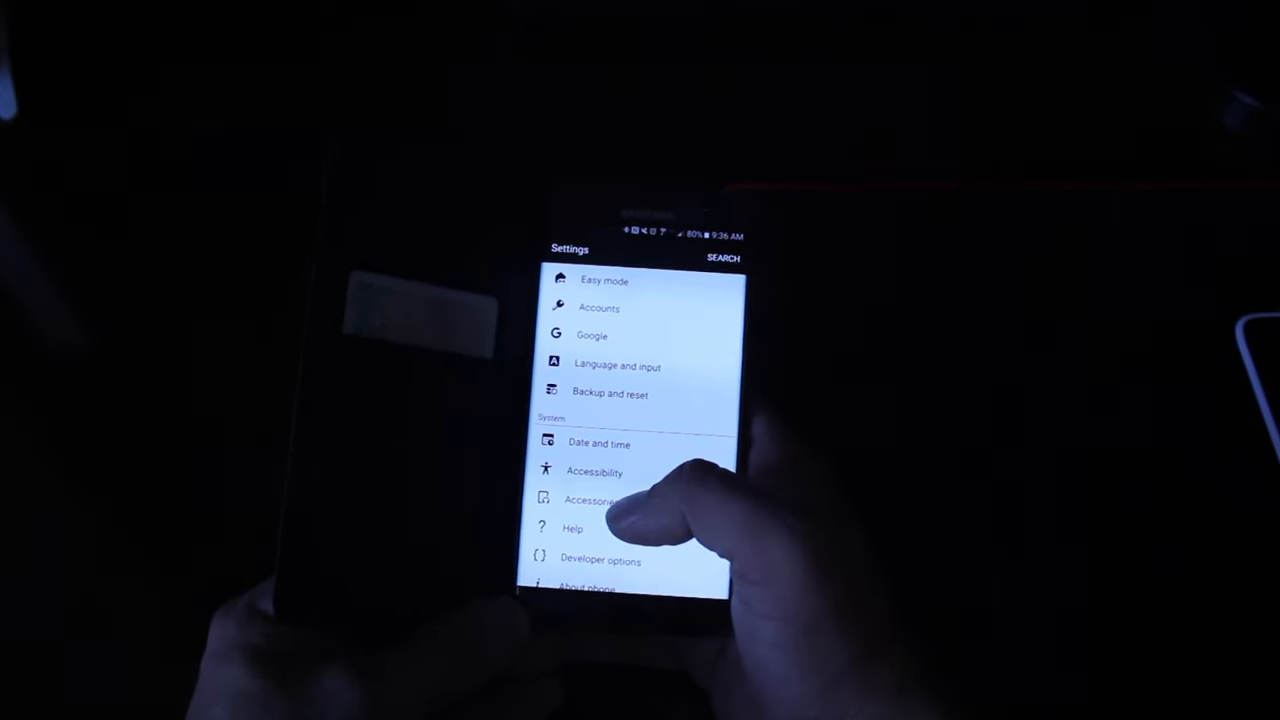
Open Accessories, then the LED caller icons collection under LED View Cover.
{"action": "left_click", "coordinate": [588, 500]}
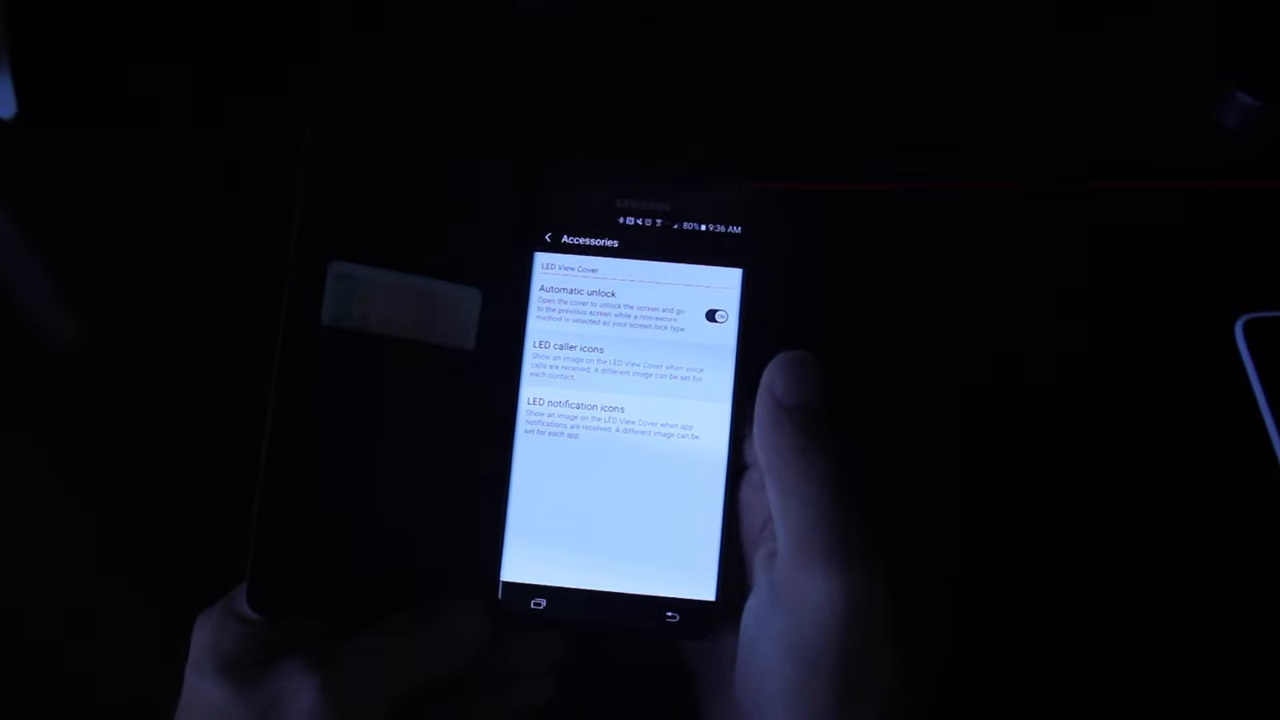
{"action": "left_click", "coordinate": [568, 348]}
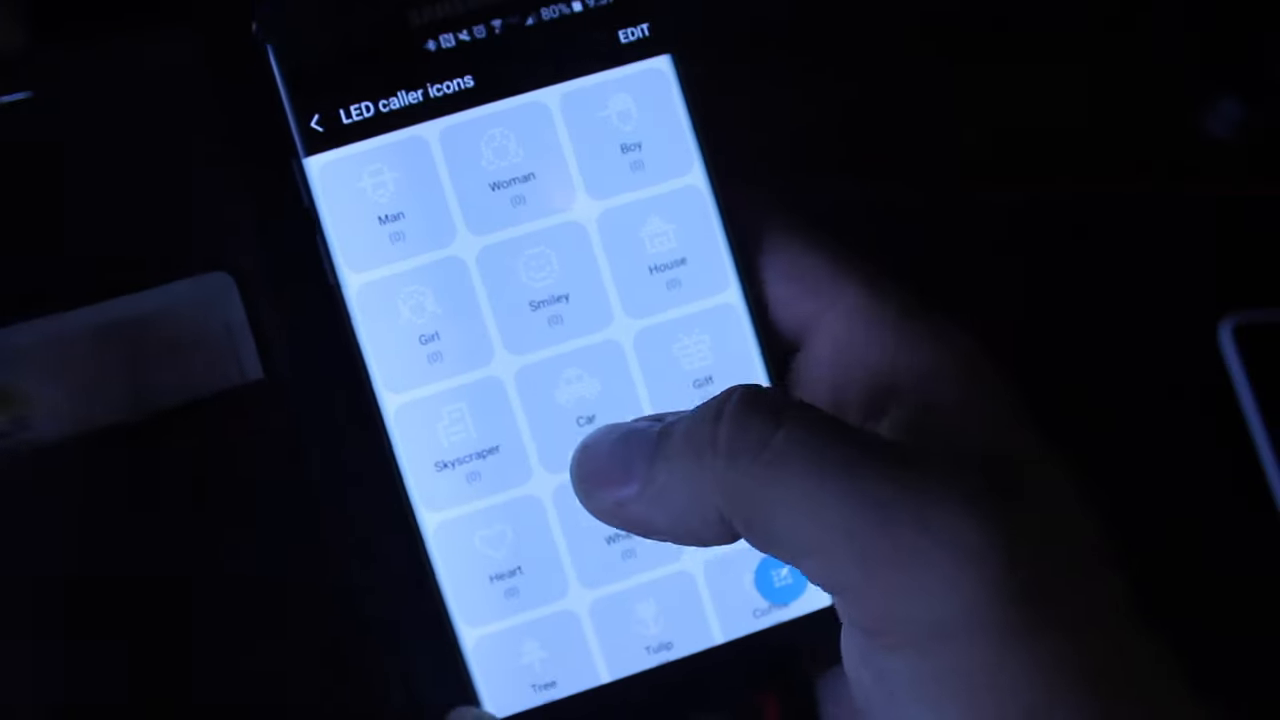